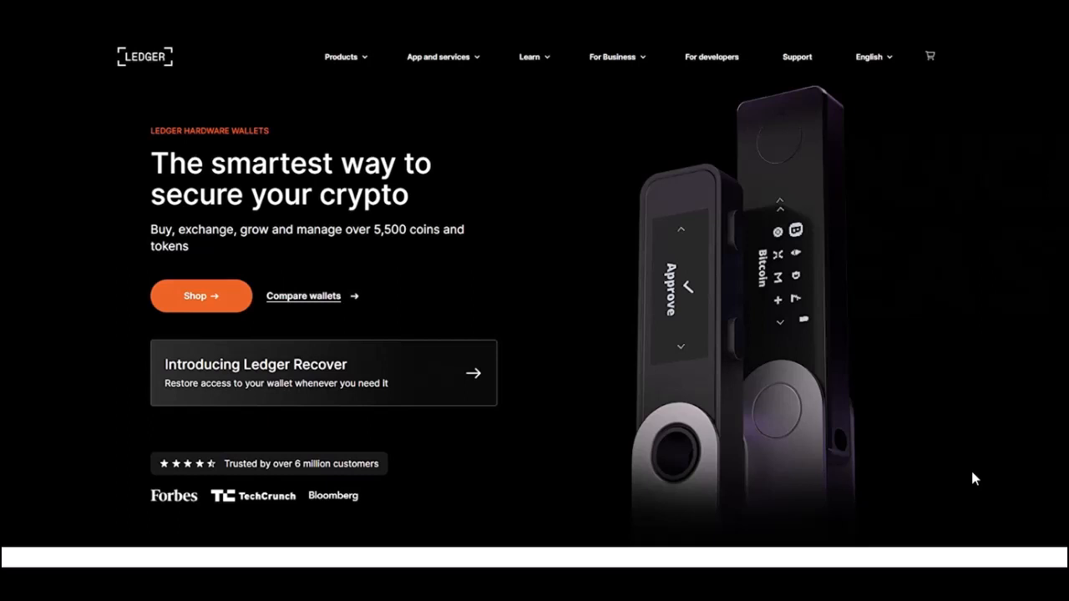
Open the Rename Ledger Nano X panel via the pencil icon beside the device name in My Ledger.
{"action": "scroll", "scroll_direction": "down", "scroll_amount": 3}
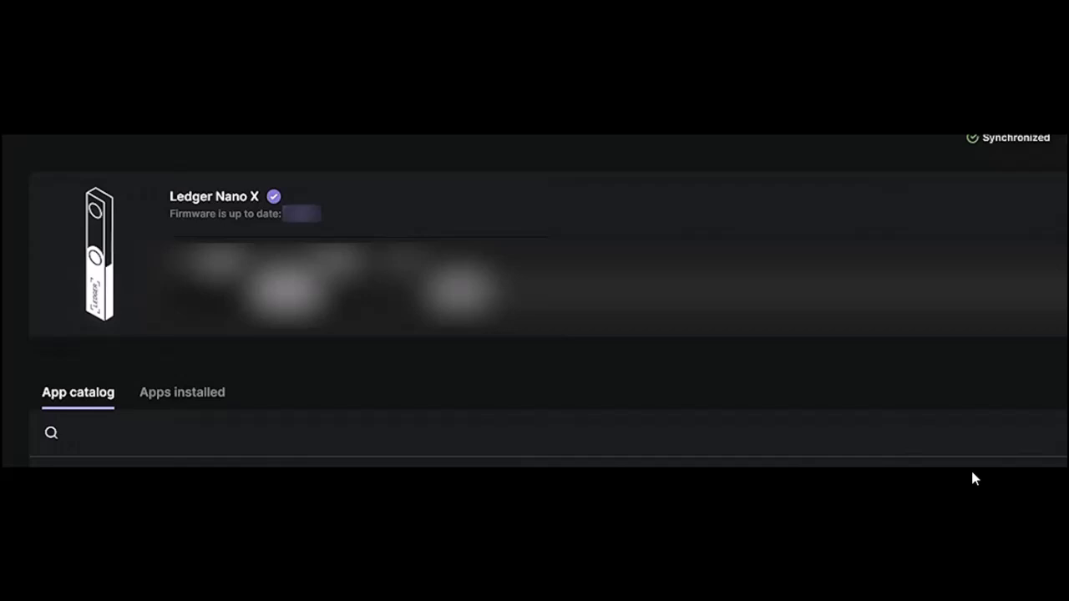
{"action": "left_click", "coordinate": [269, 72]}
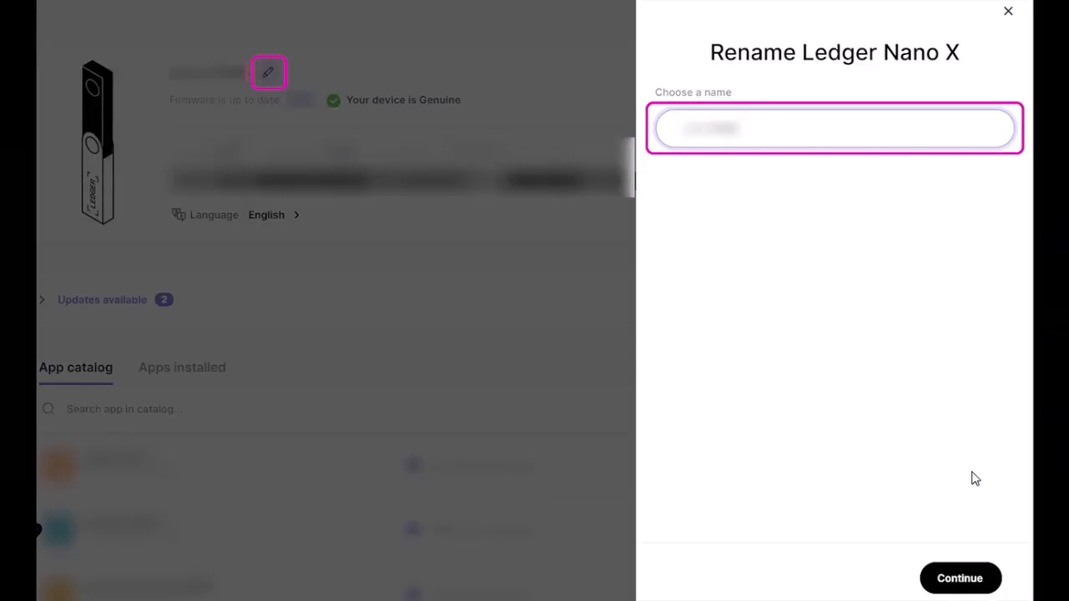